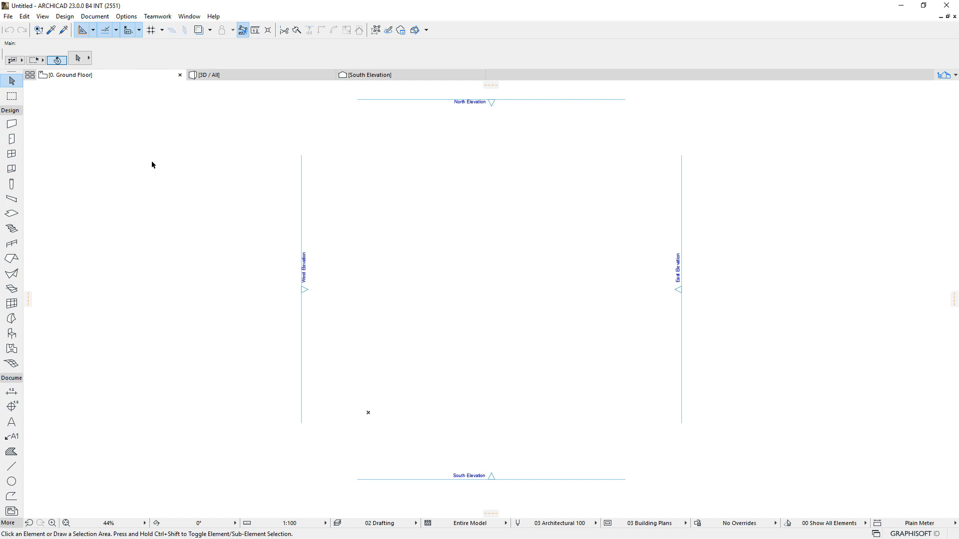
pyautogui.moveTo(150, 115)
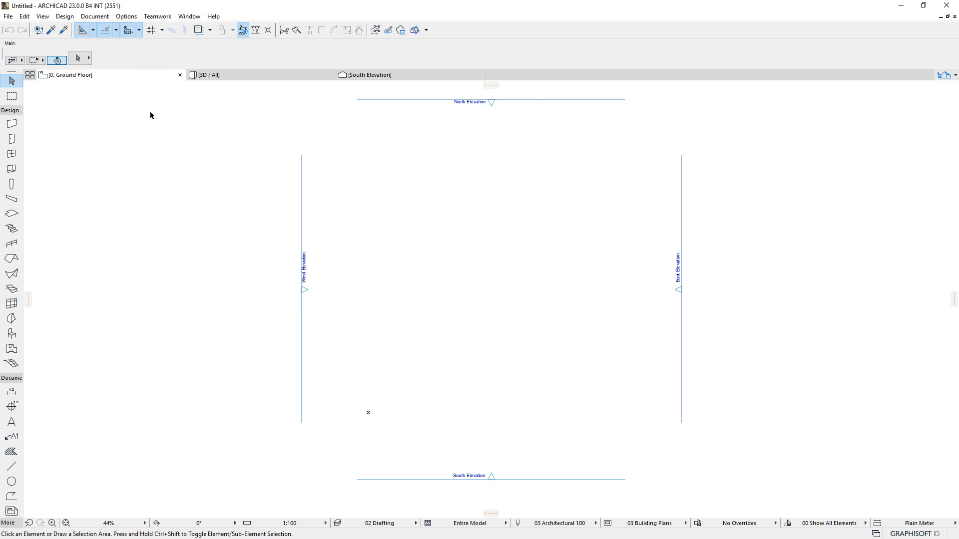
# Reach the Keyboard Shortcuts page of the Work Environment dialog via the Options menu
pyautogui.click(126, 16)
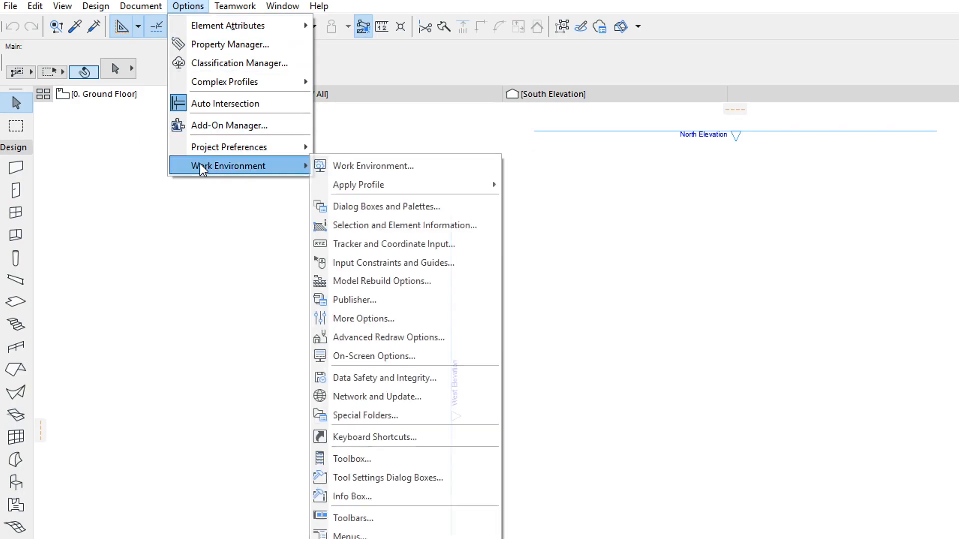
pyautogui.moveTo(393, 263)
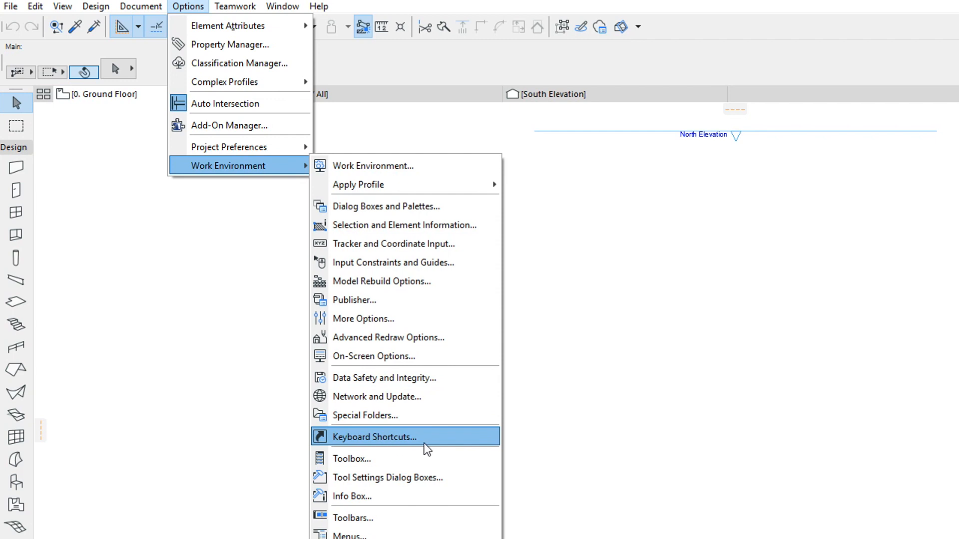
pyautogui.click(374, 437)
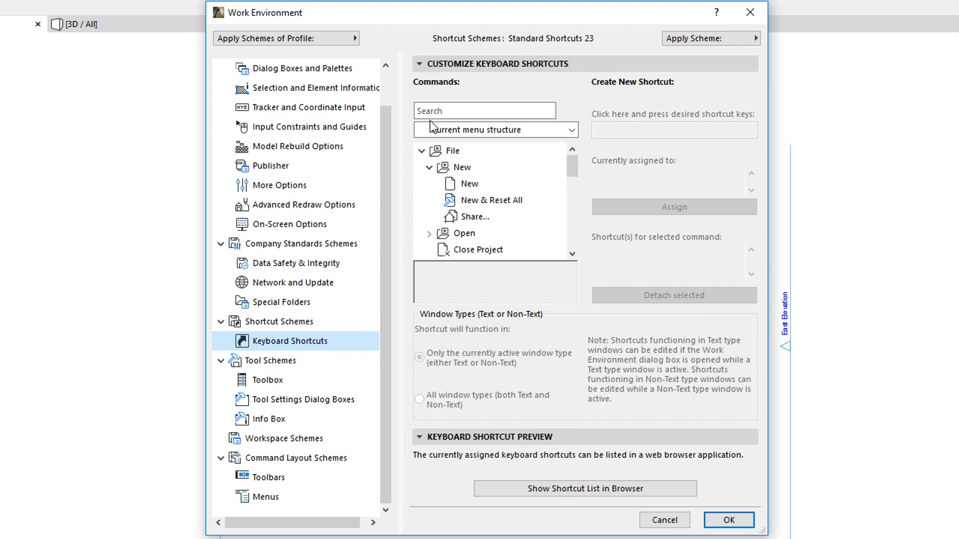
# Filter the command list with 'intersect', leaving five intersection-related commands
pyautogui.click(484, 111)
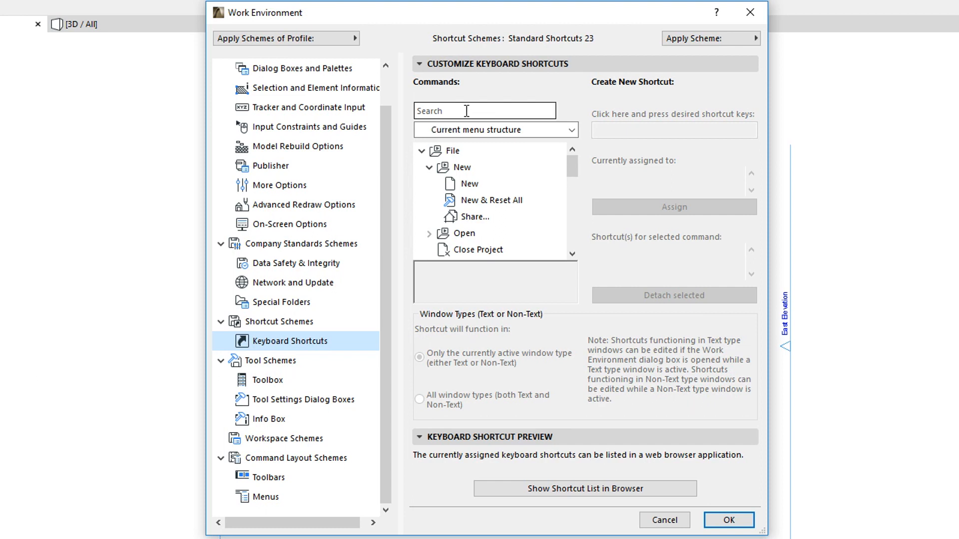
pyautogui.click(483, 111)
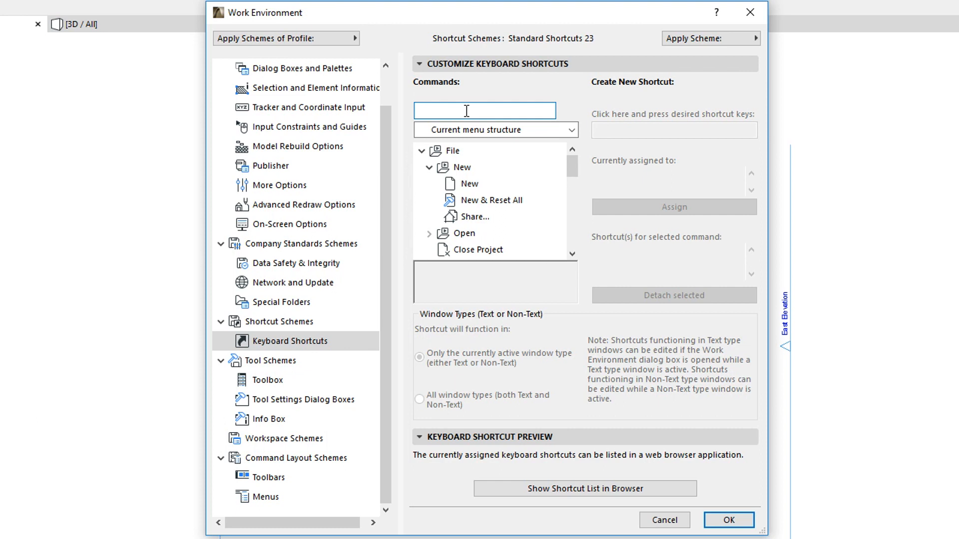
pyautogui.write('i')
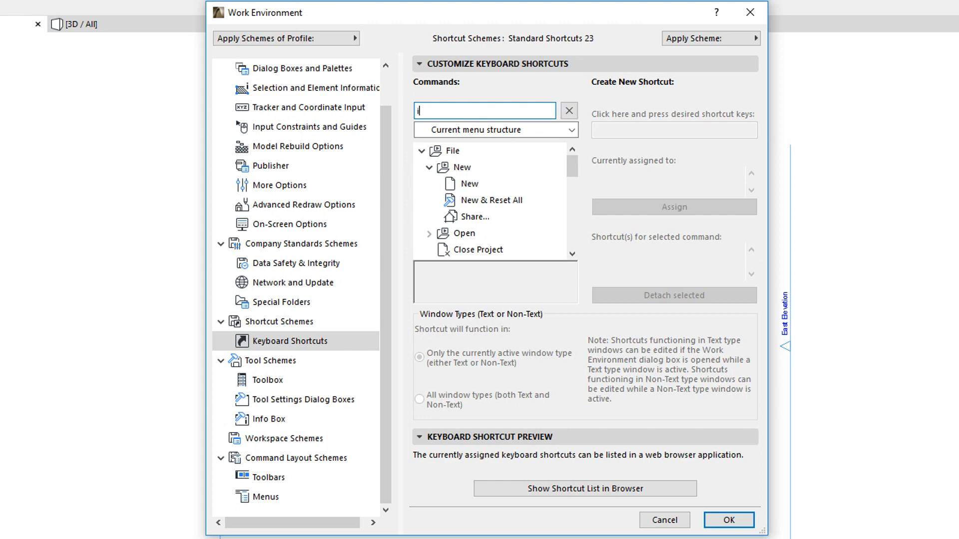
pyautogui.write('ntersect')
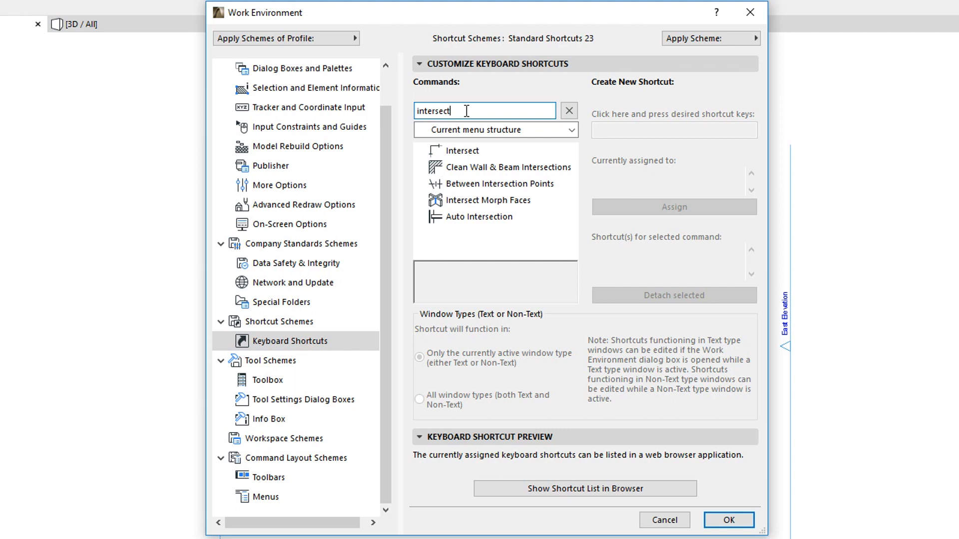
pyautogui.click(499, 184)
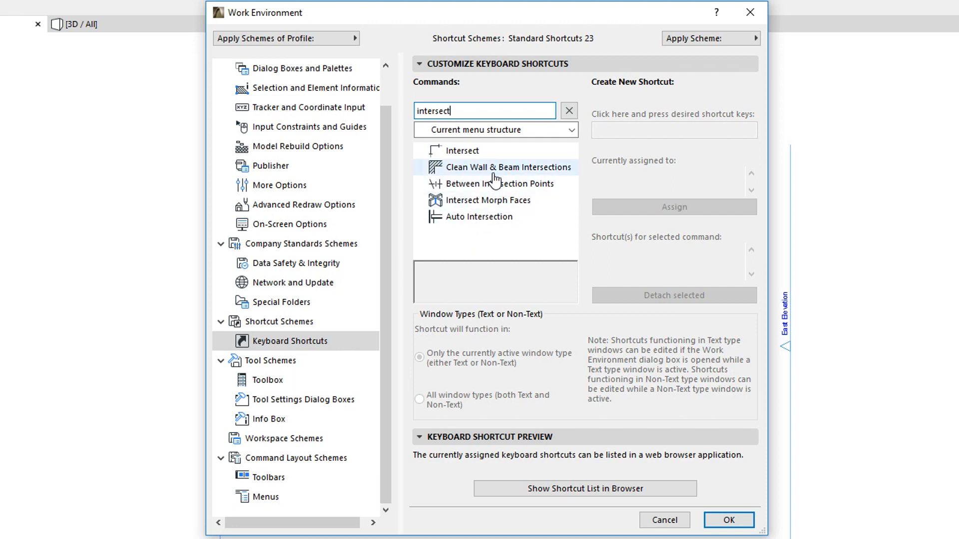
# Select Clean Wall & Beam Intersections and enter Ctrl+I as its new shortcut
pyautogui.click(507, 166)
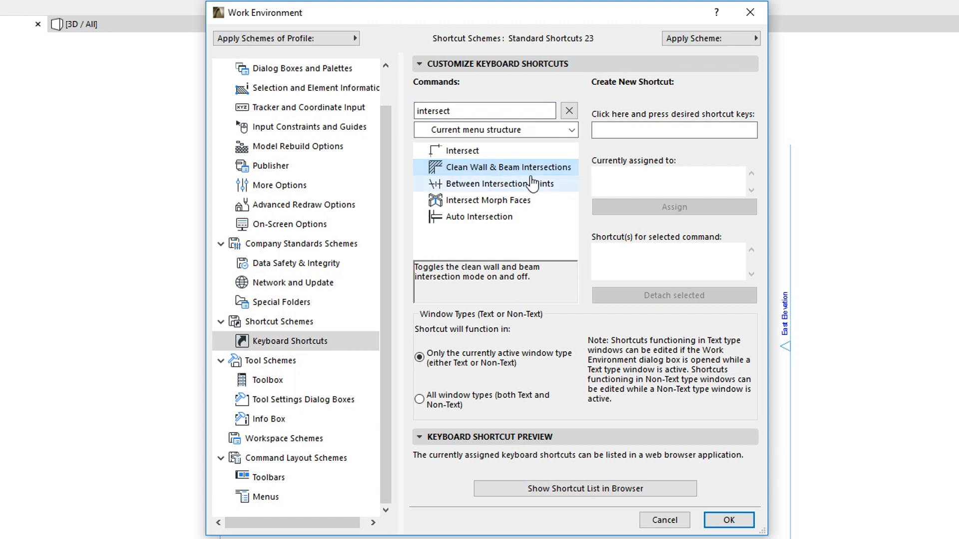
pyautogui.click(673, 130)
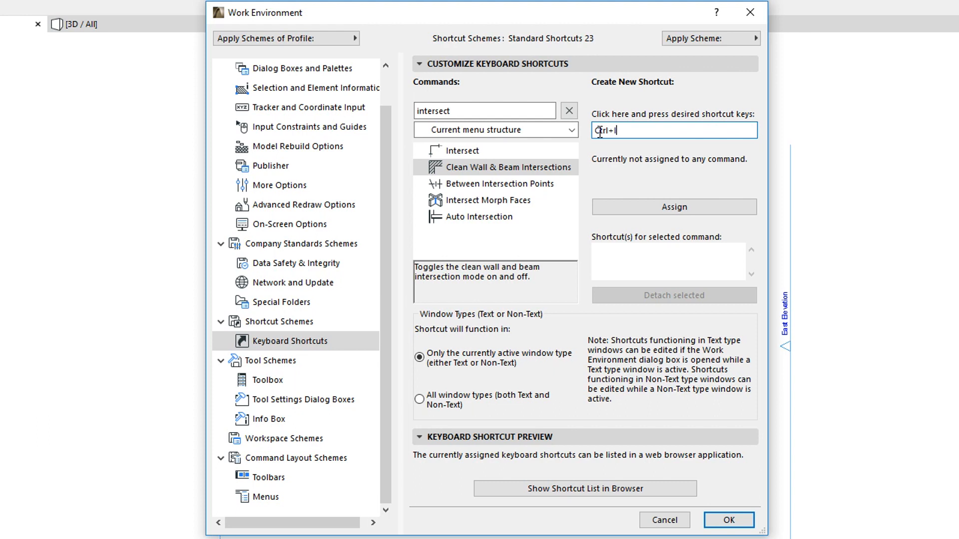
# View the Toolbars customization page, then the Menus customization page
pyautogui.click(672, 206)
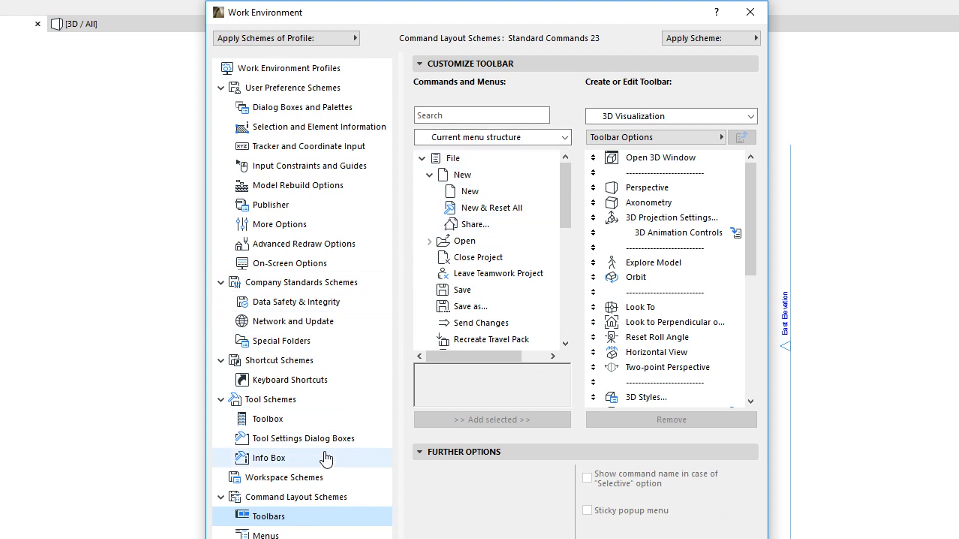
pyautogui.click(268, 535)
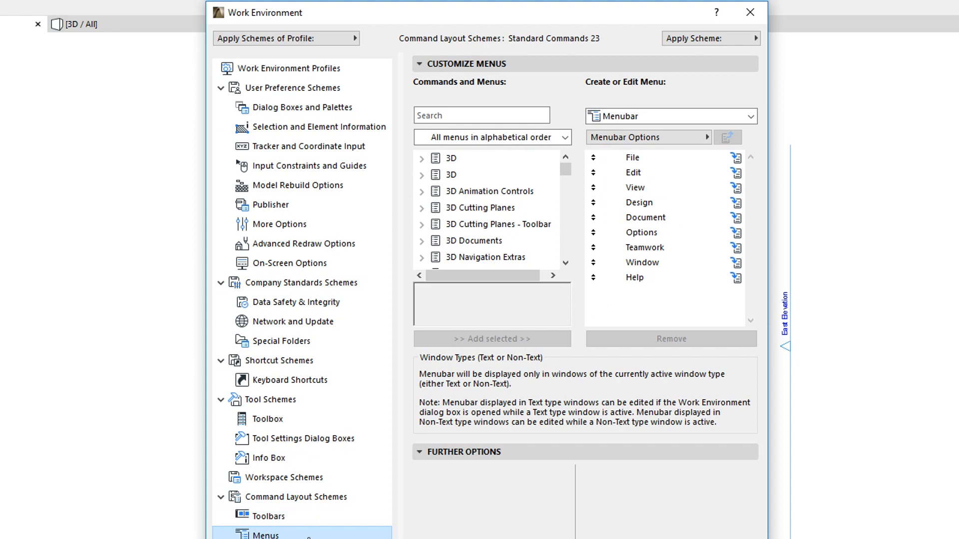